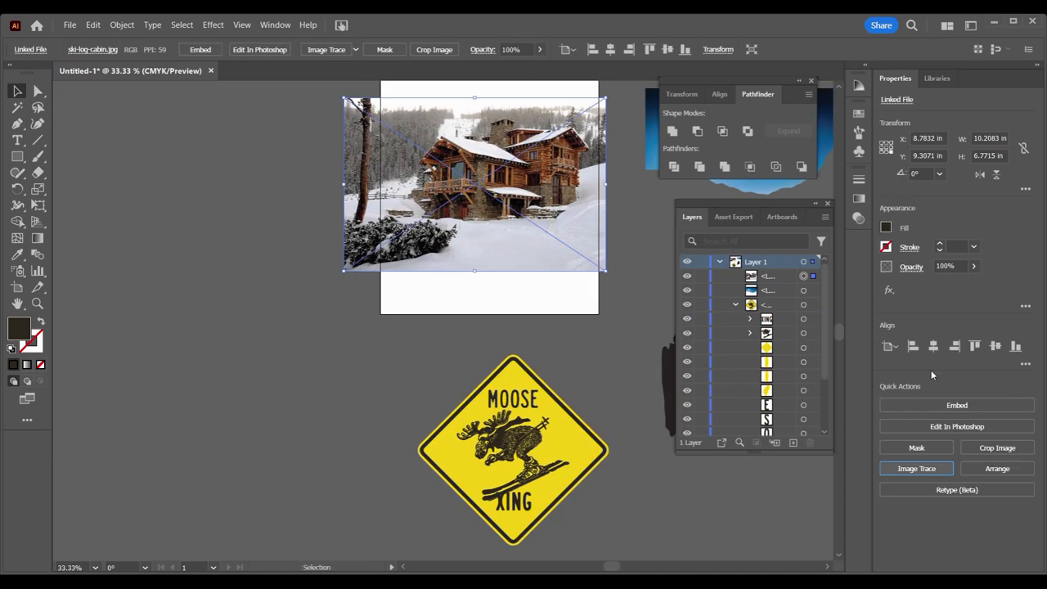
Select a pine tree and drag it beside the right end of the green ski trail.
click(916, 468)
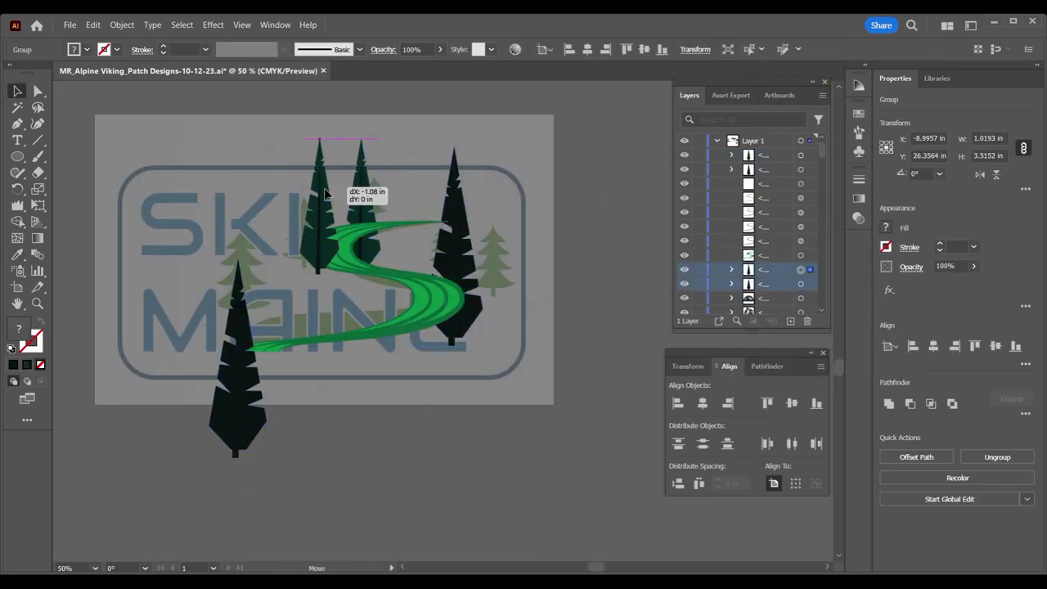
drag(327, 204, 458, 352)
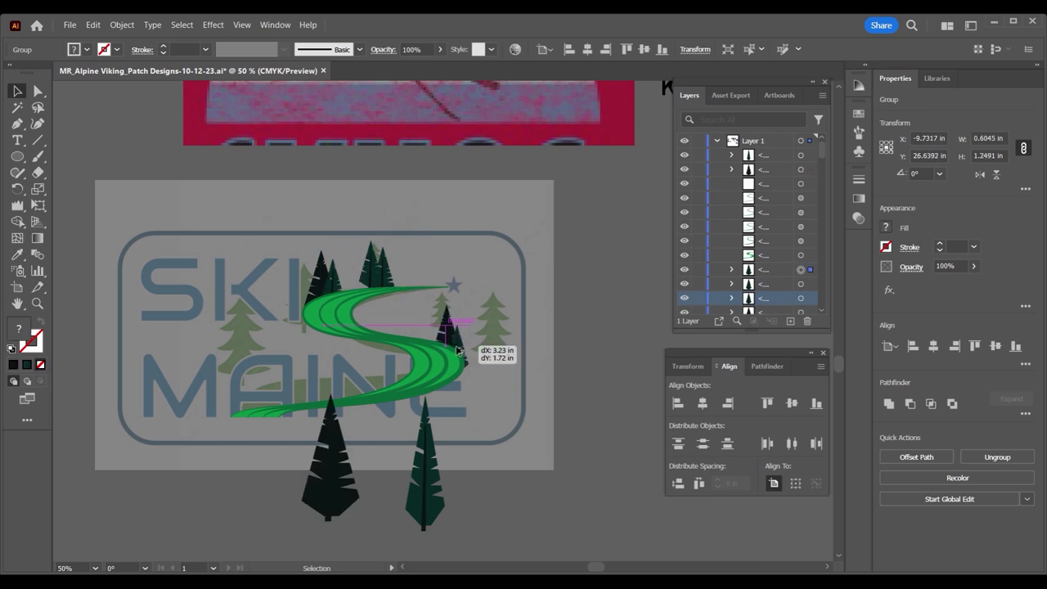